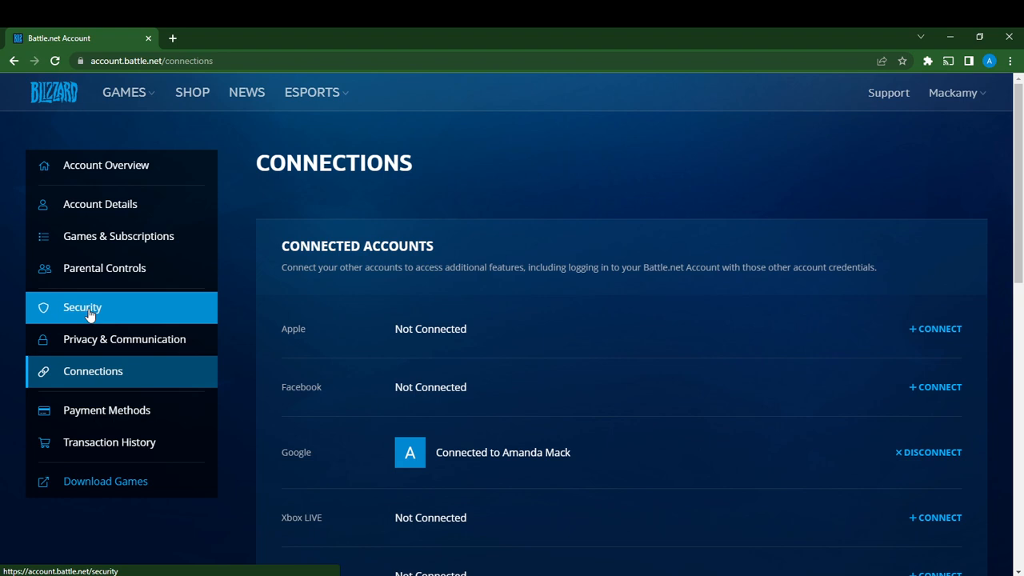
pyautogui.scroll(-3)
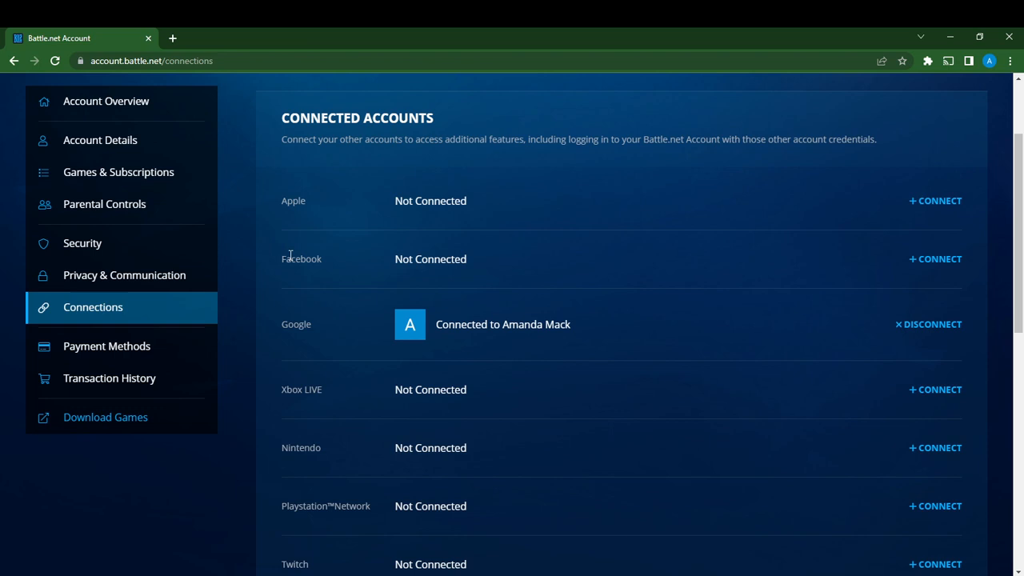
pyautogui.scroll(-3)
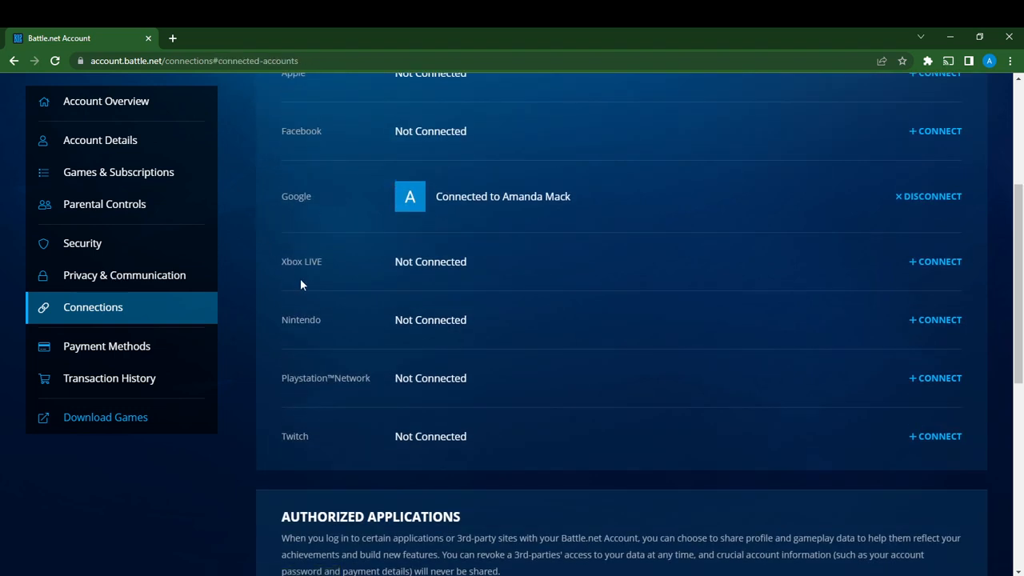
pyautogui.moveTo(313, 418)
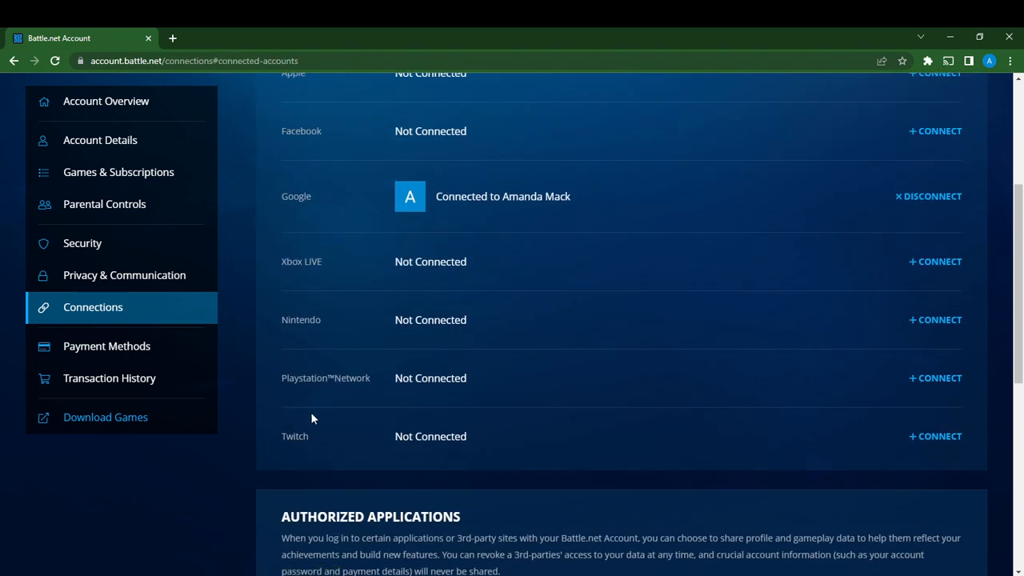
pyautogui.moveTo(273, 271)
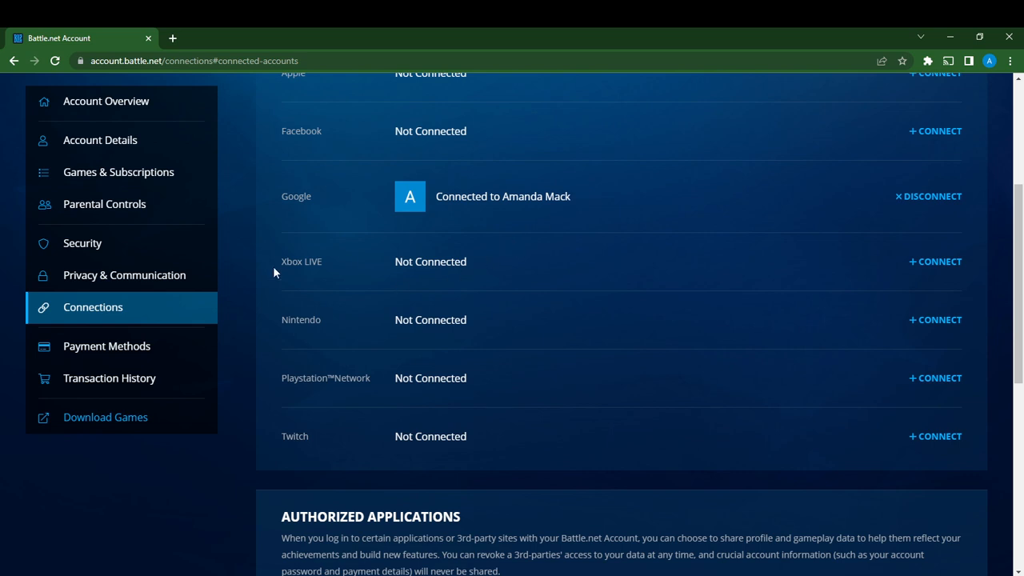
pyautogui.scroll(3)
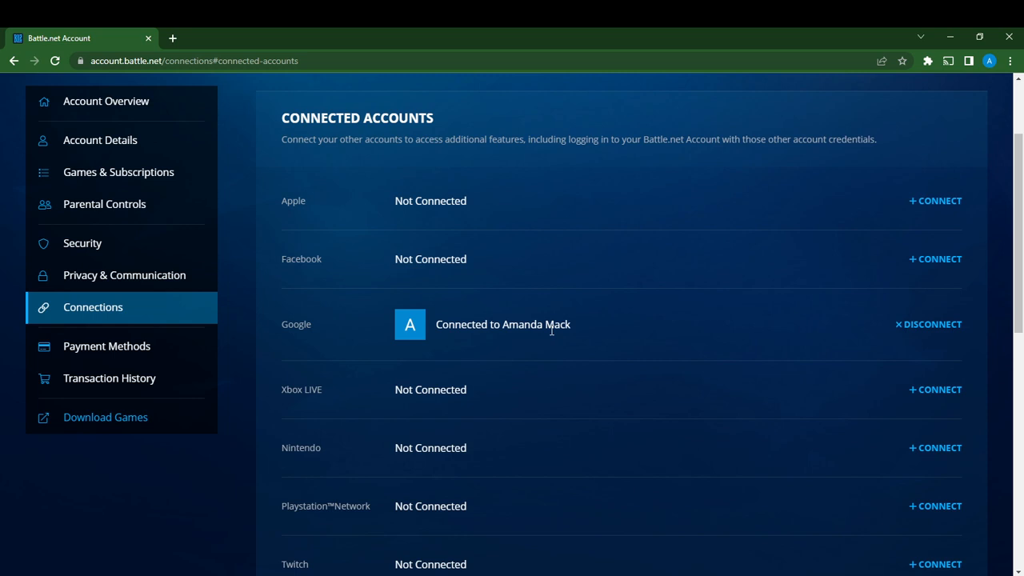
pyautogui.moveTo(931, 323)
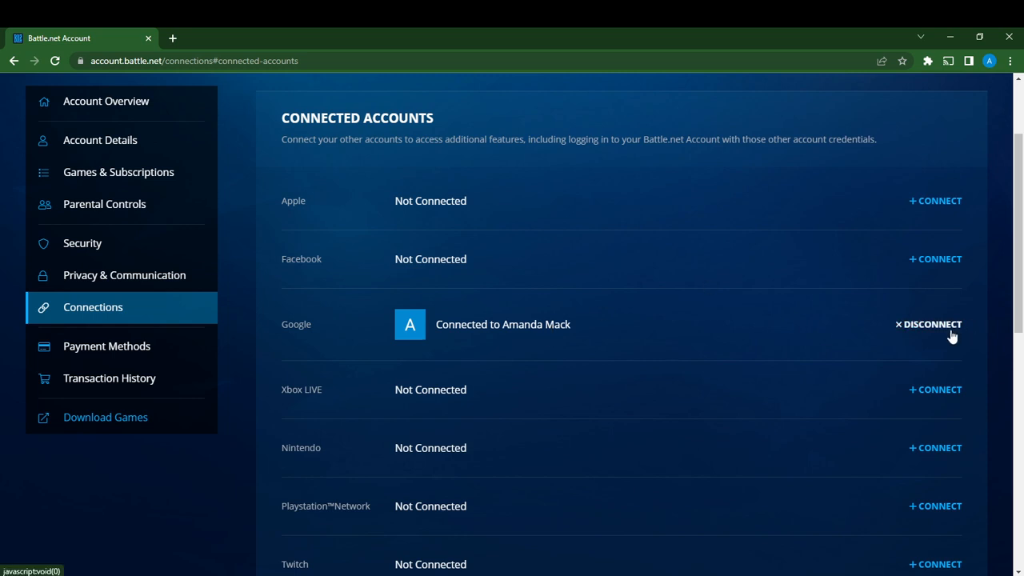
pyautogui.moveTo(856, 280)
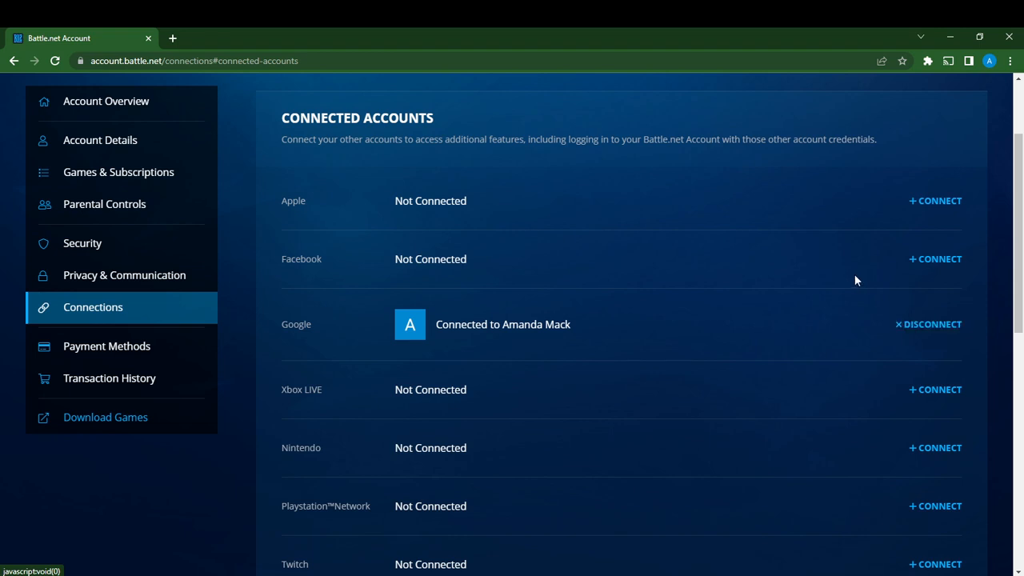
pyautogui.moveTo(934, 202)
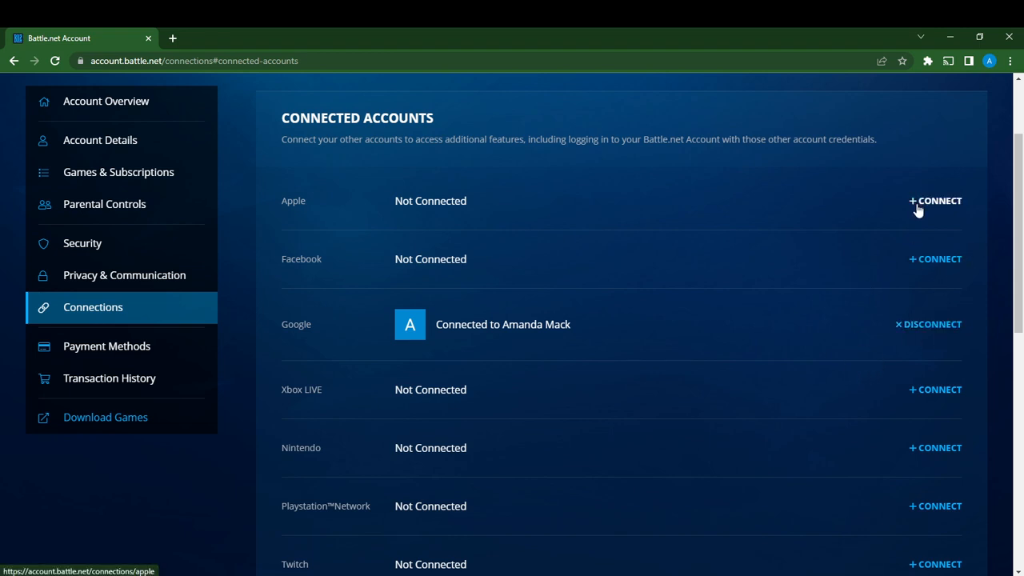
pyautogui.moveTo(928, 216)
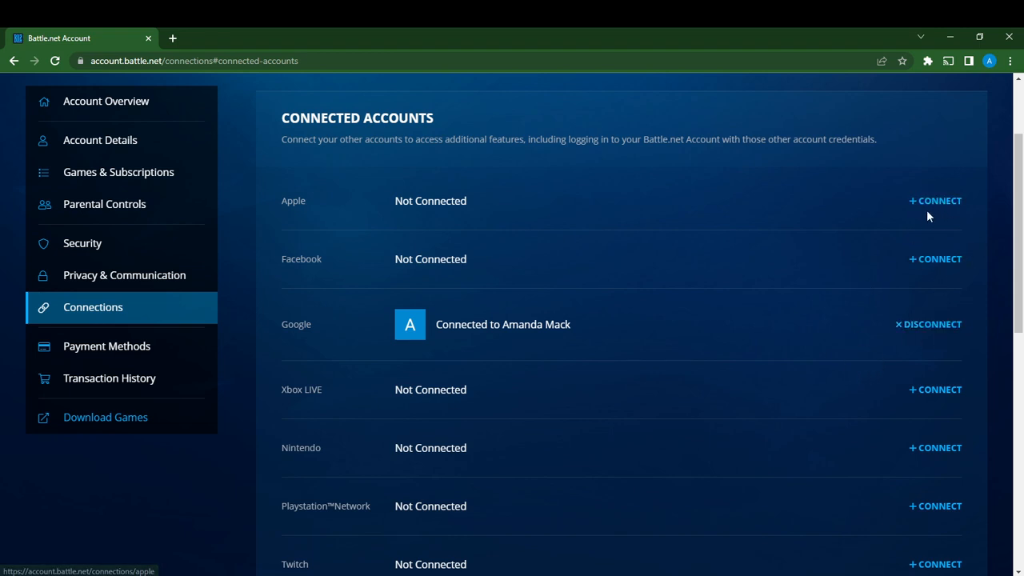
pyautogui.moveTo(966, 358)
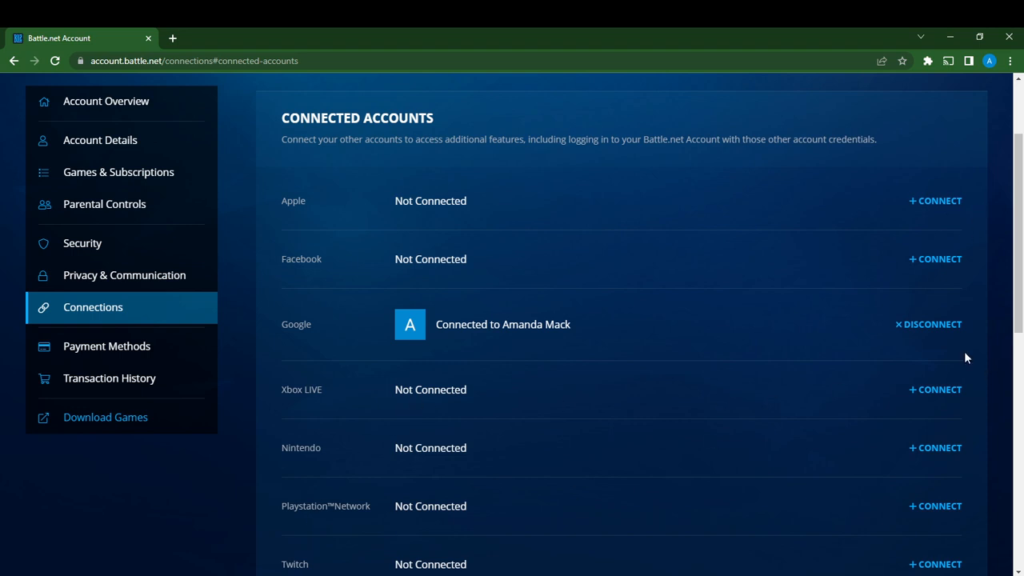
pyautogui.moveTo(928, 323)
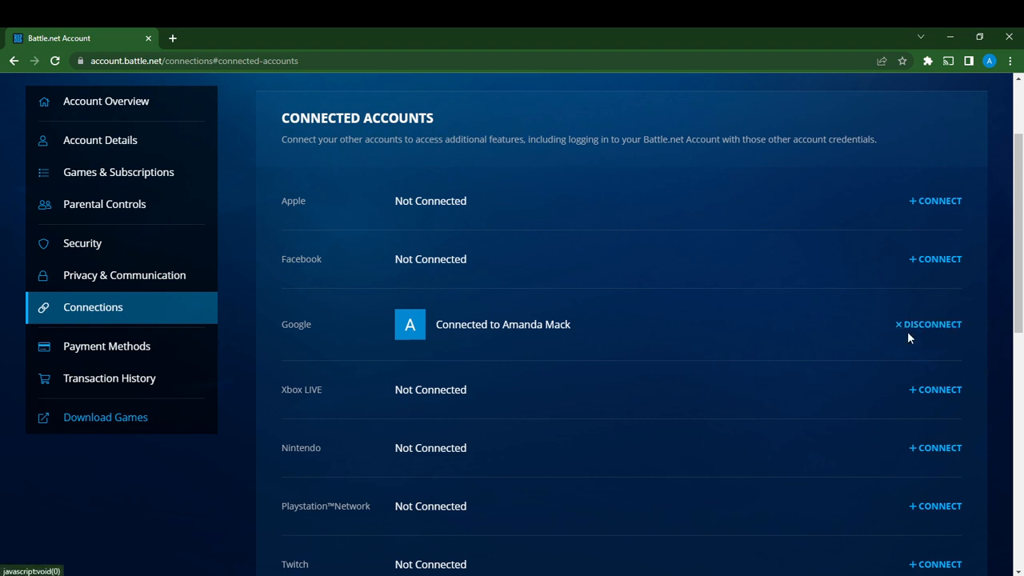
pyautogui.moveTo(977, 336)
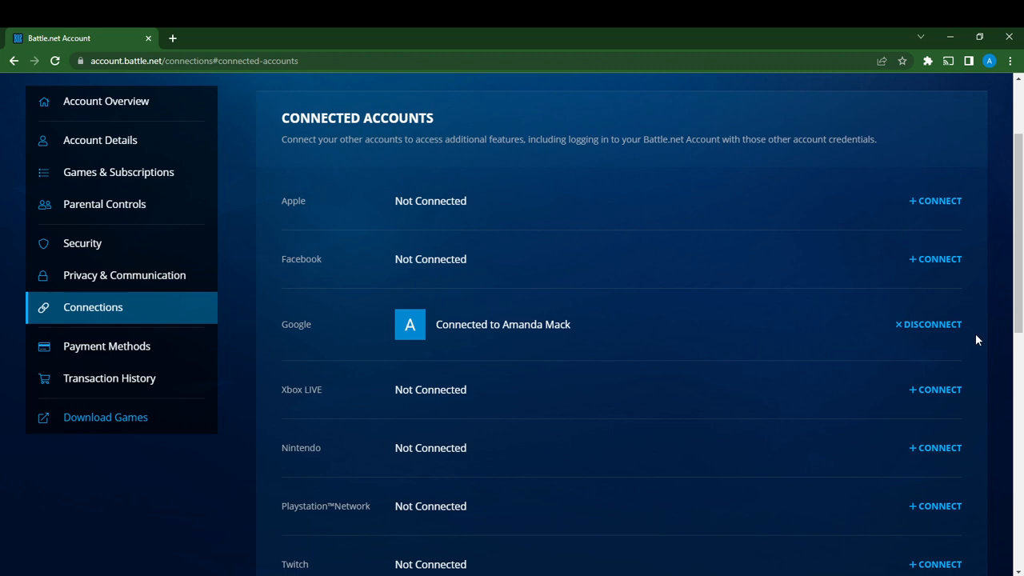
pyautogui.moveTo(924, 334)
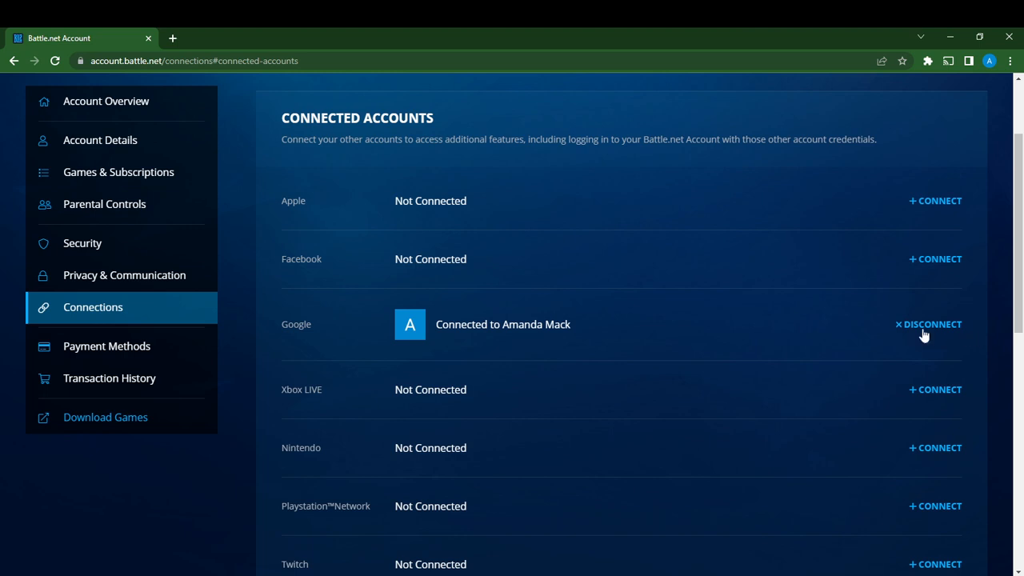
pyautogui.click(931, 323)
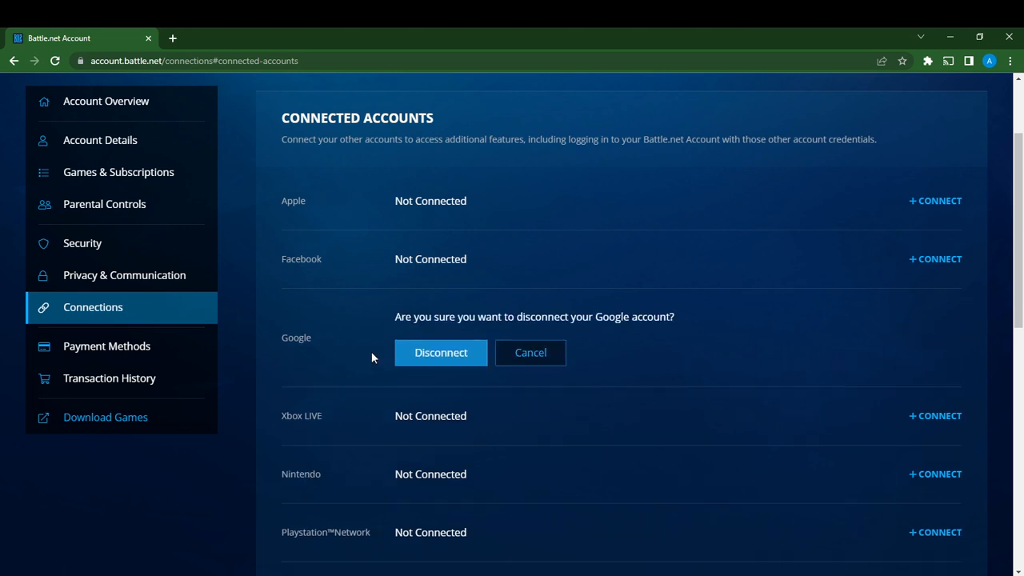
pyautogui.moveTo(476, 362)
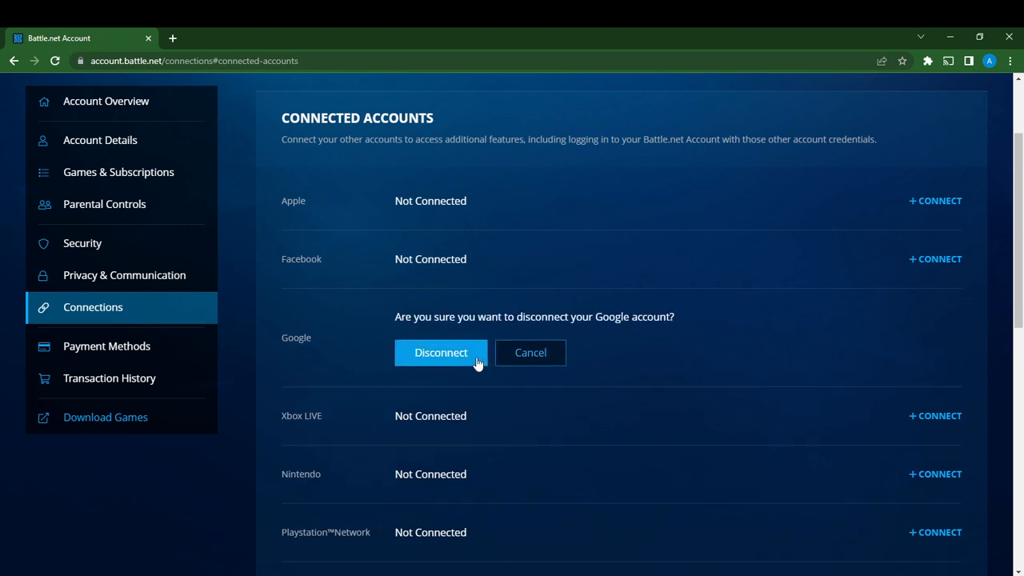
pyautogui.moveTo(458, 355)
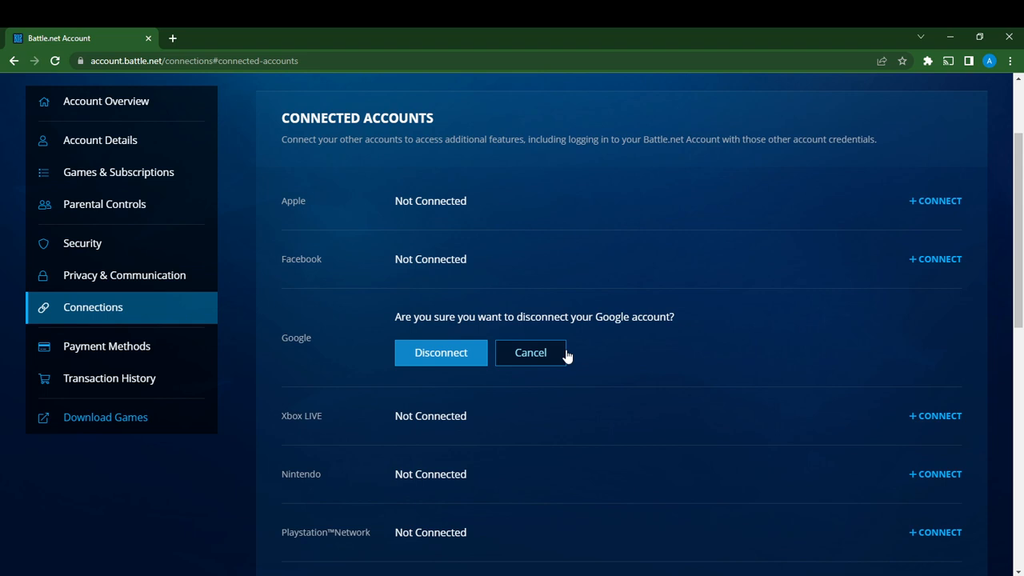
pyautogui.click(531, 352)
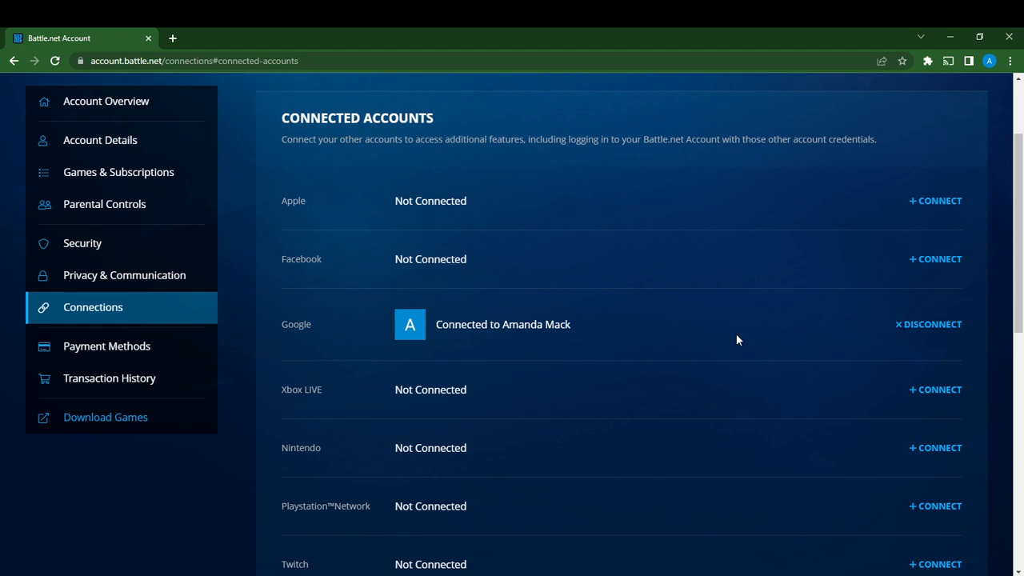
pyautogui.moveTo(915, 362)
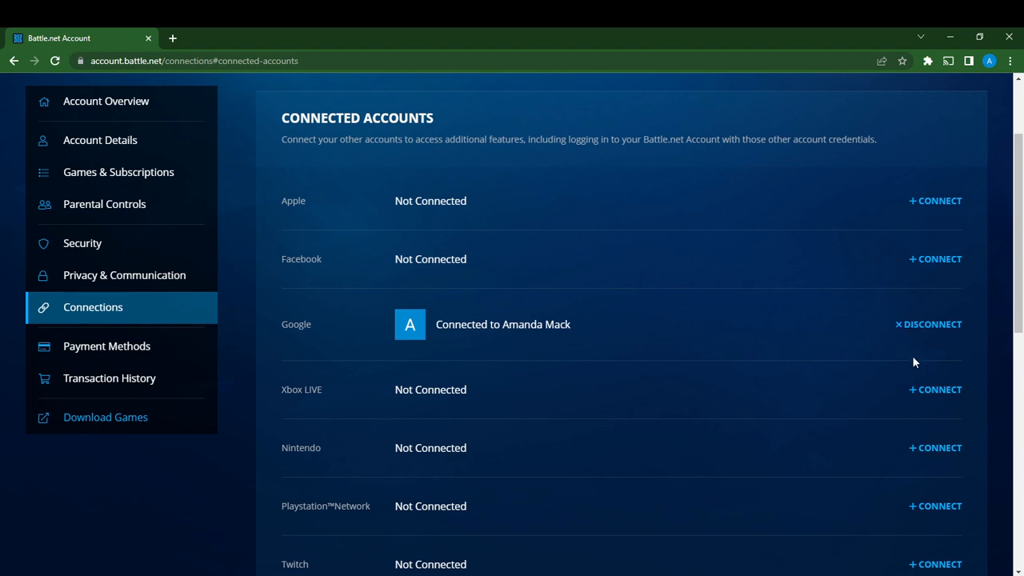
pyautogui.moveTo(934, 260)
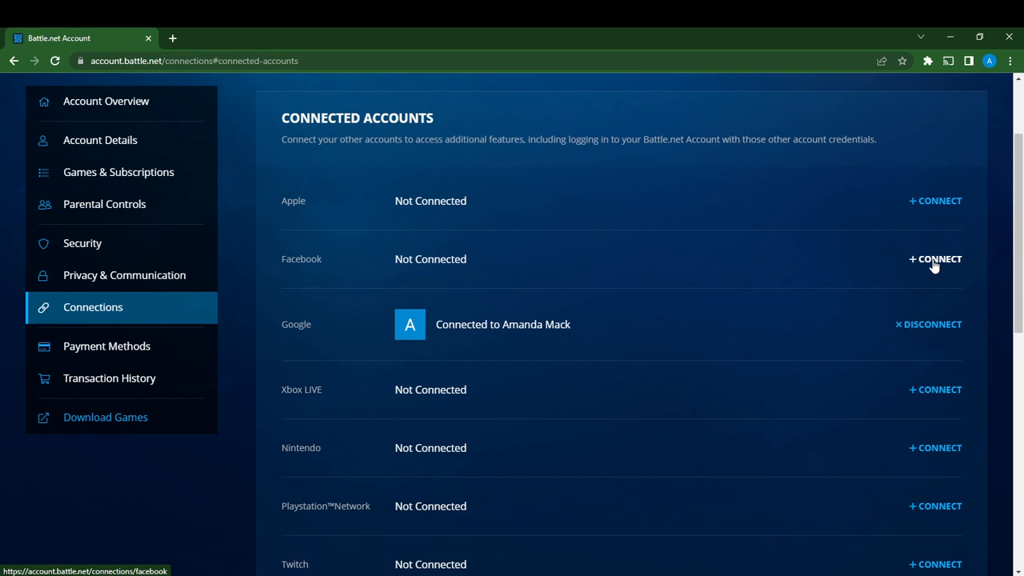
pyautogui.moveTo(899, 335)
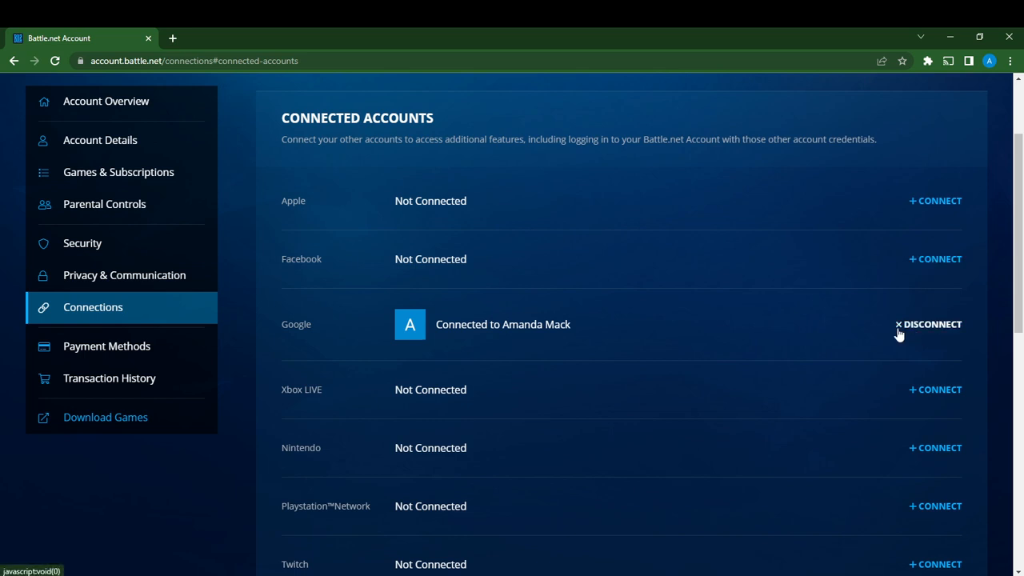